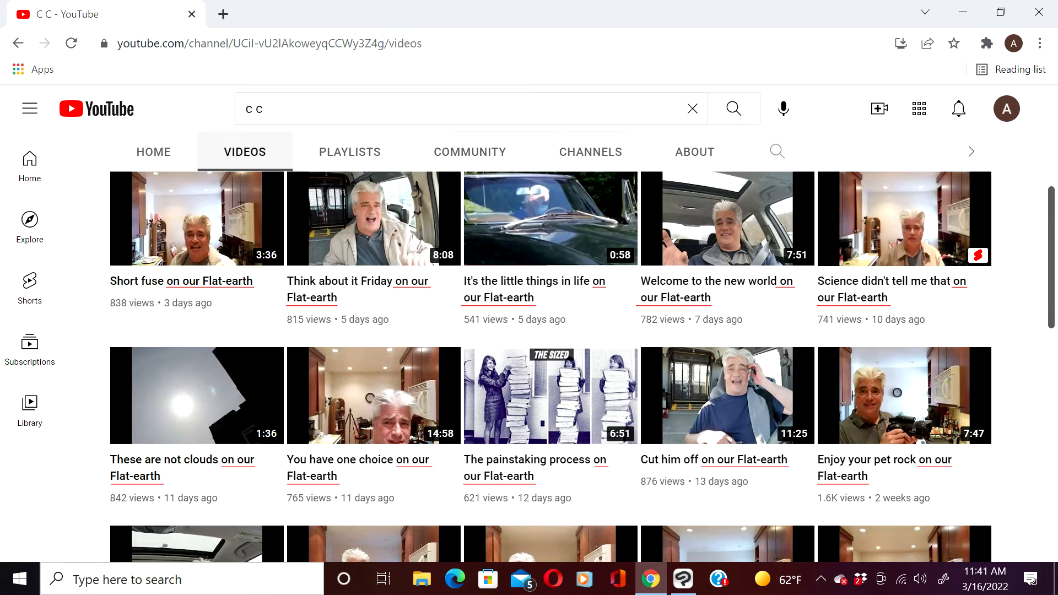
# - Scroll the Videos list down past Gravity and WW3 Two years now to older uploads
pyautogui.scroll(-3)
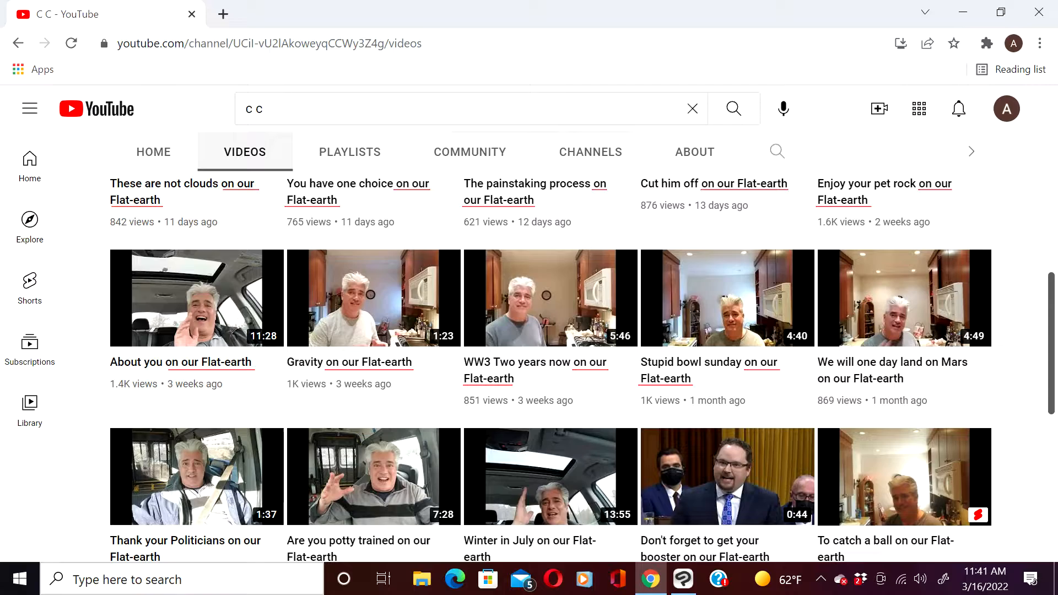
# - View the channel's About page with email and phone, then return to its Home page
pyautogui.click(695, 152)
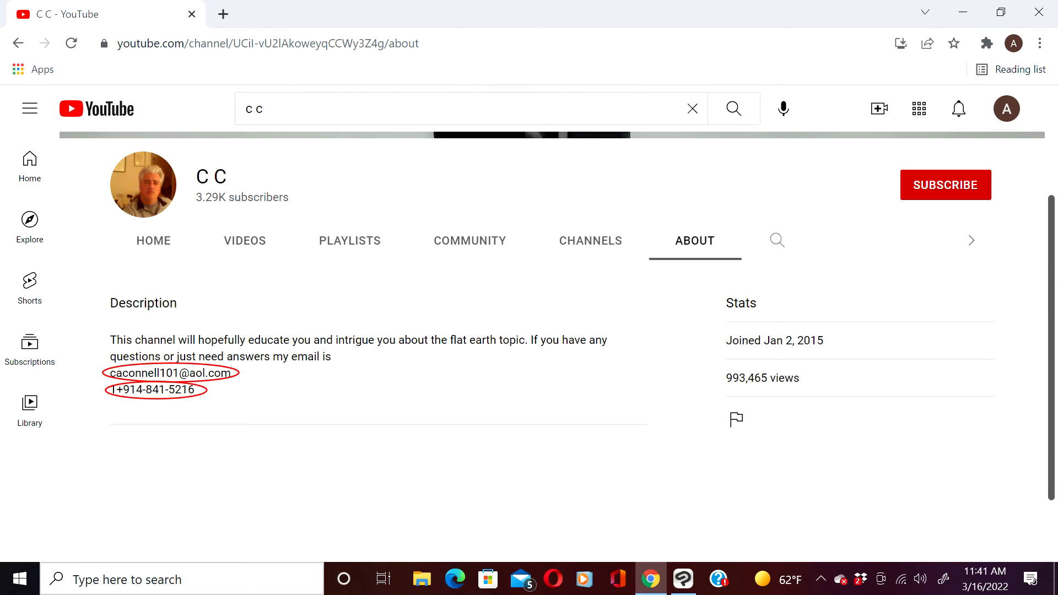
pyautogui.click(153, 241)
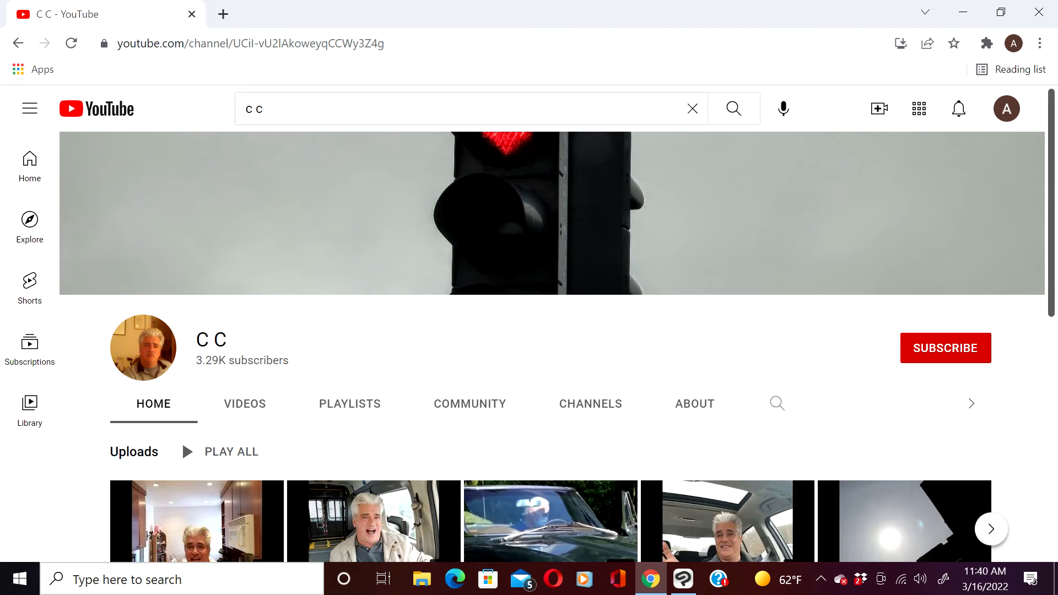